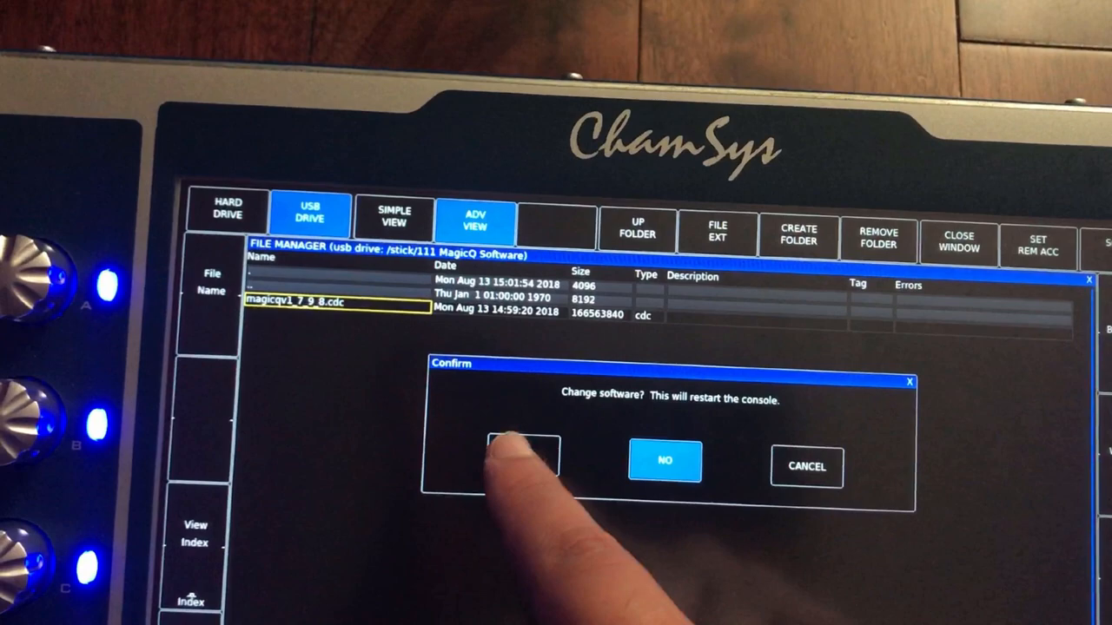
Step: Confirm installing magicqv1_7_9_8.cdc from the USB drive so the console restarts on 1.7.9.8
{"action": "left_click", "coordinate": [492, 461]}
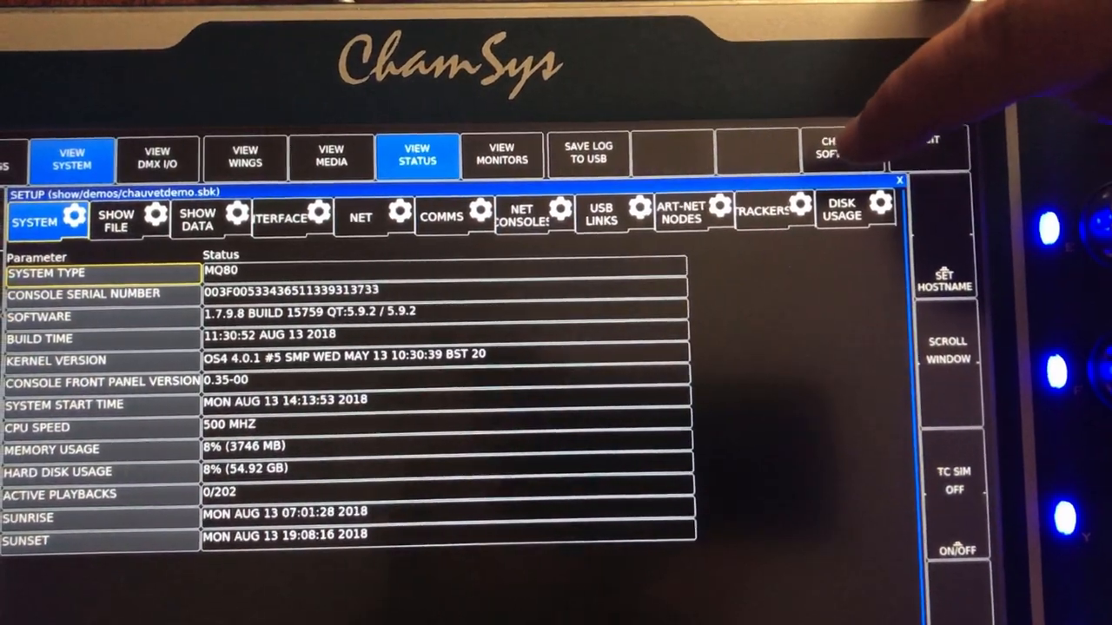
Step: Press CHANGE SOFTWARE on the System page to raise the quit-console confirmation
{"action": "left_click", "coordinate": [837, 152]}
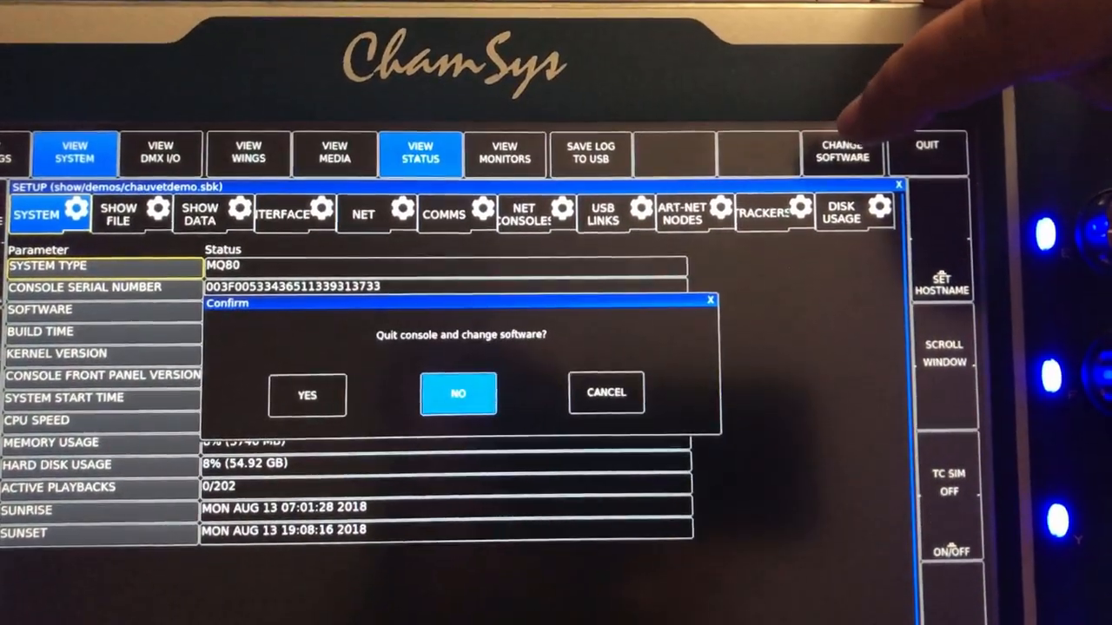